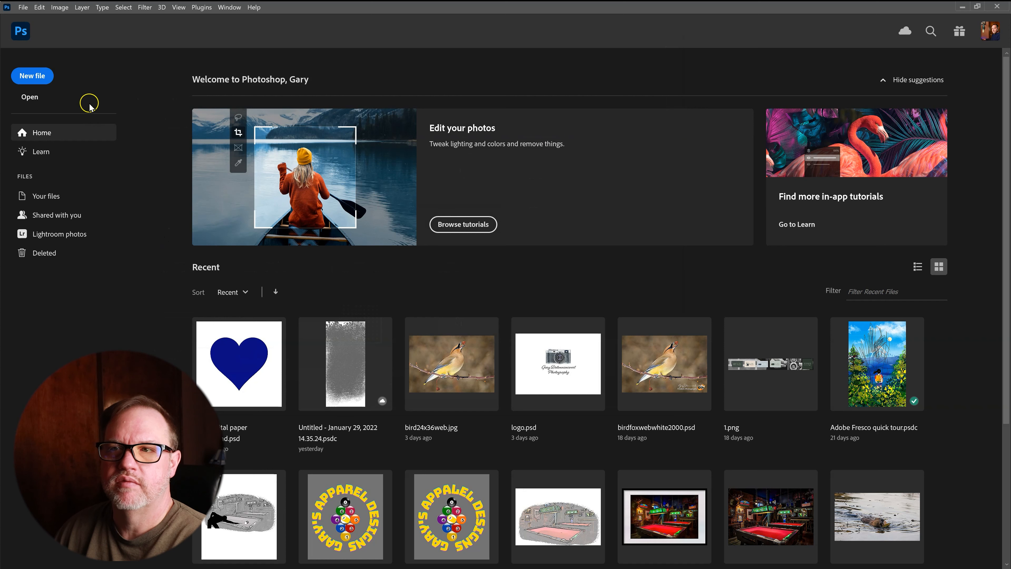
Step: Start a new document using the Custom 1920 x 1080 px canvas preset
click(31, 76)
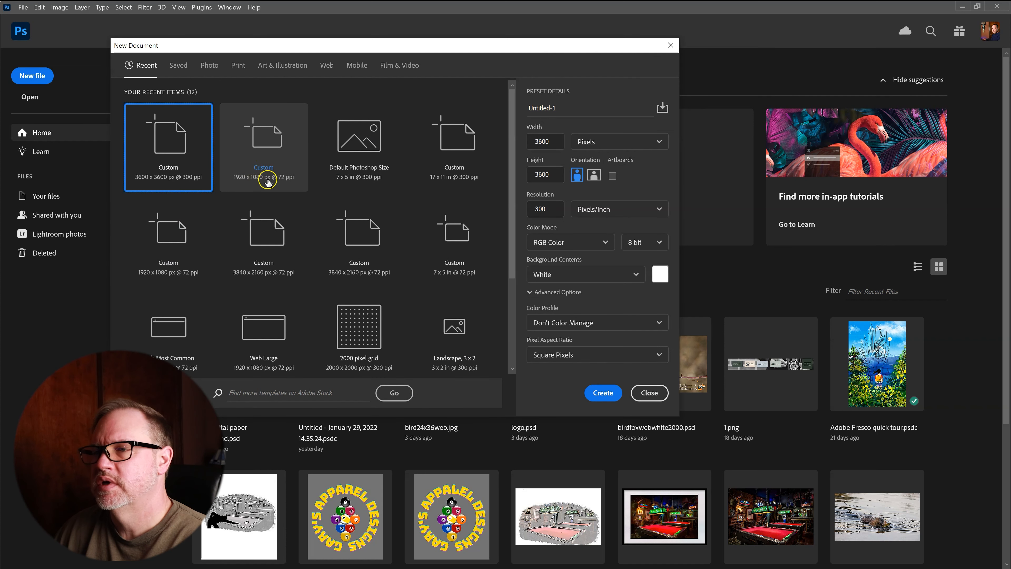
click(602, 393)
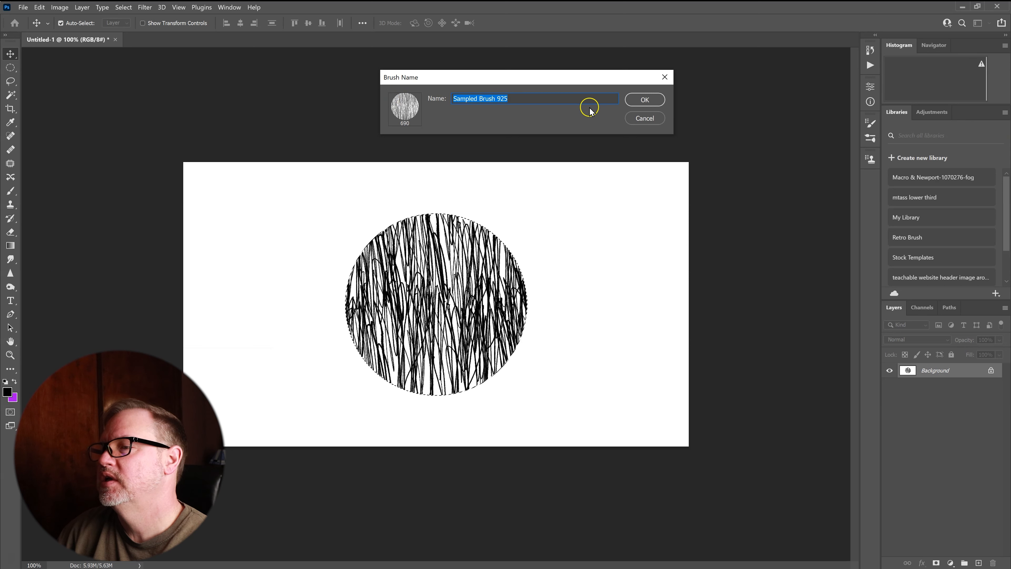
Step: Confirm the grass circle as a named brush preset in the Brush Name dialog
click(644, 99)
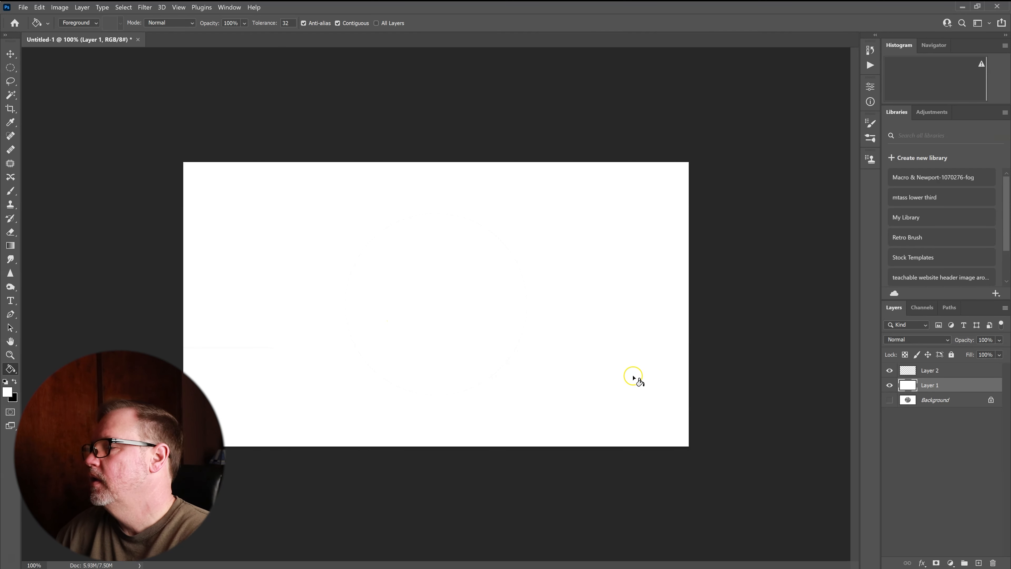
Step: Make the Brush tool active for painting on Layer 2
click(930, 369)
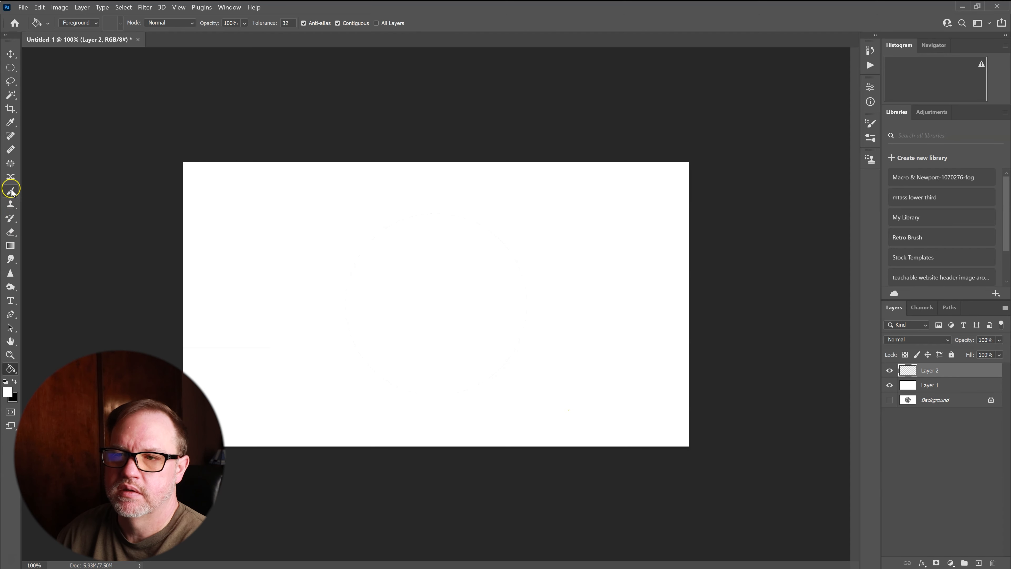